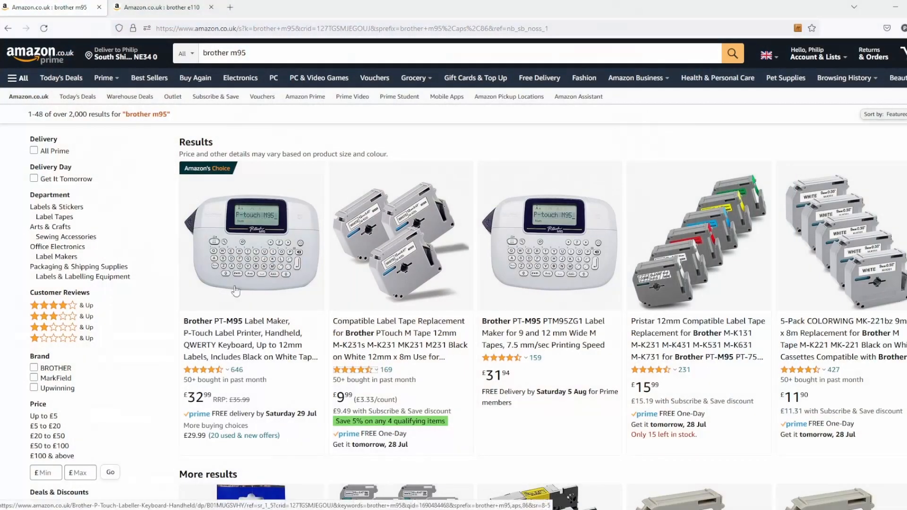
pyautogui.moveTo(214, 393)
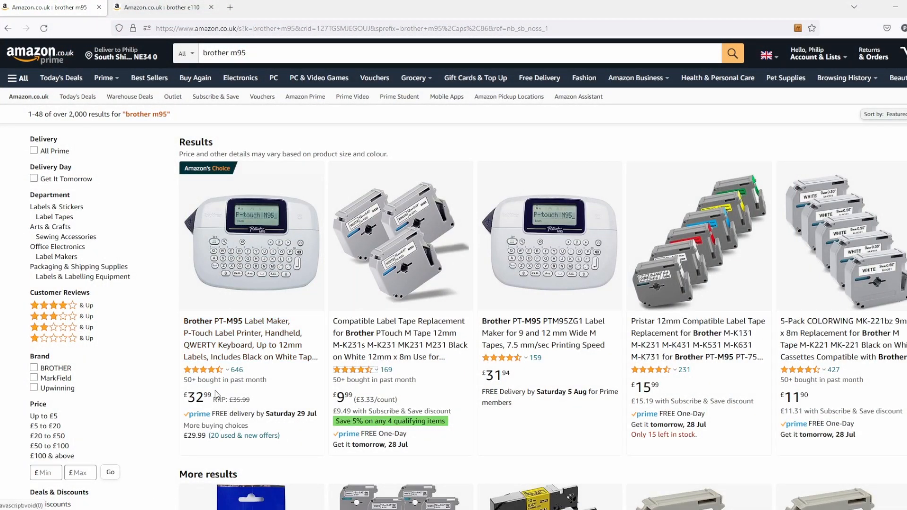
pyautogui.moveTo(205, 406)
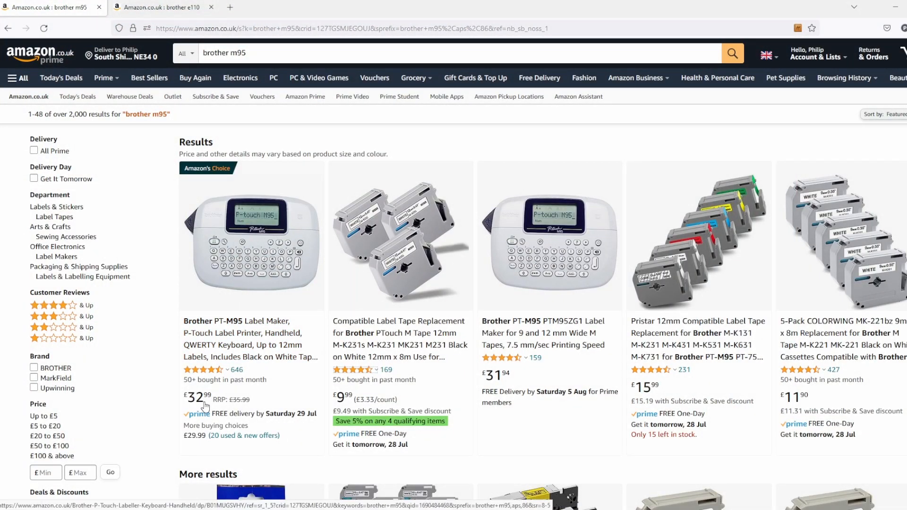
pyautogui.moveTo(346, 203)
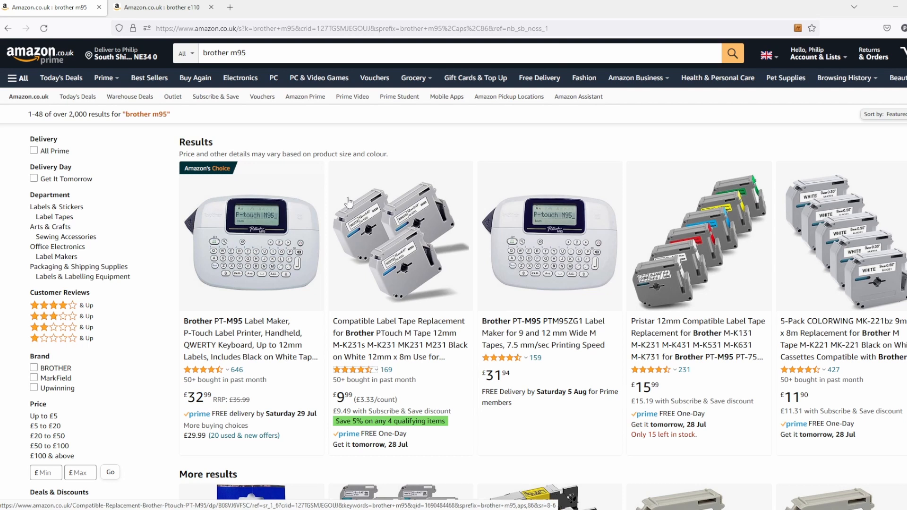